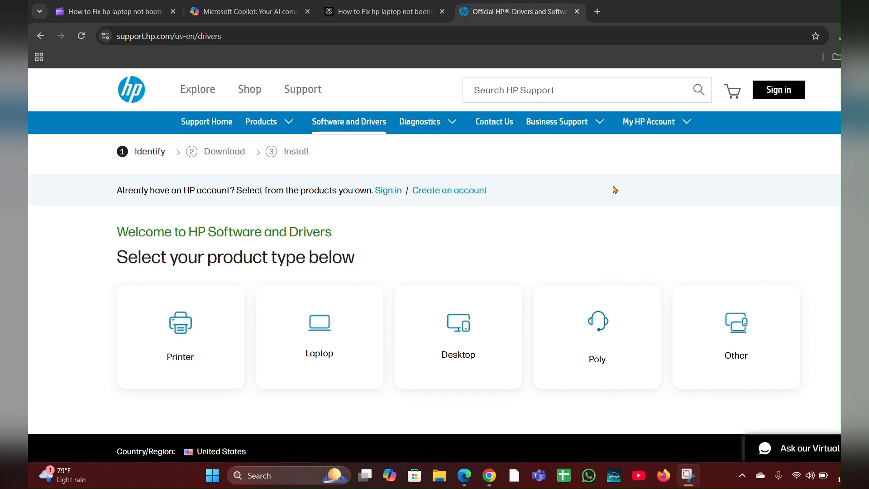
mouse_move(605, 176)
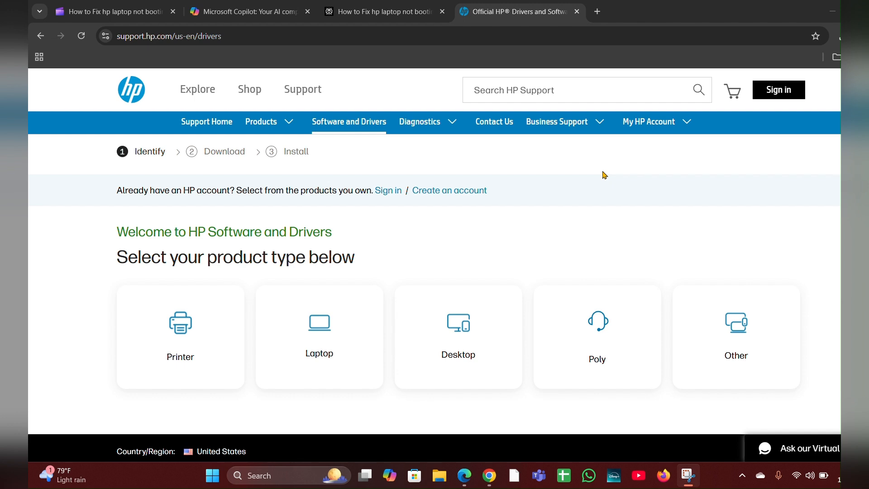
mouse_move(398, 23)
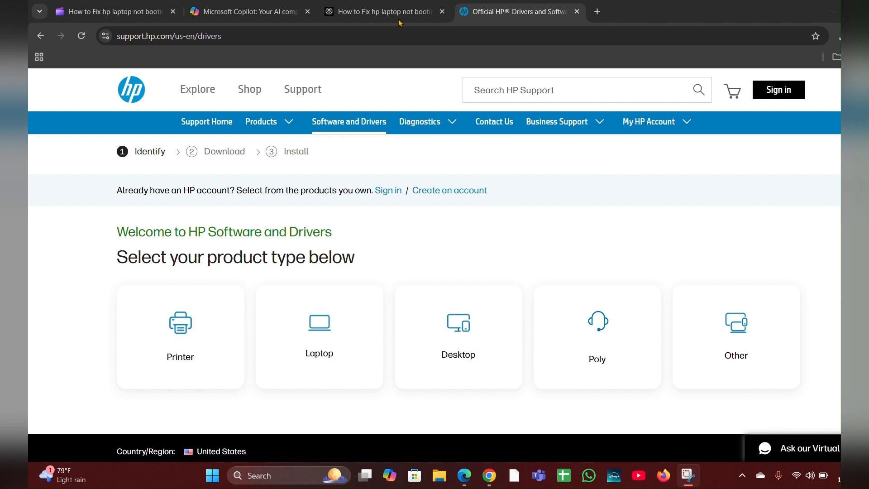